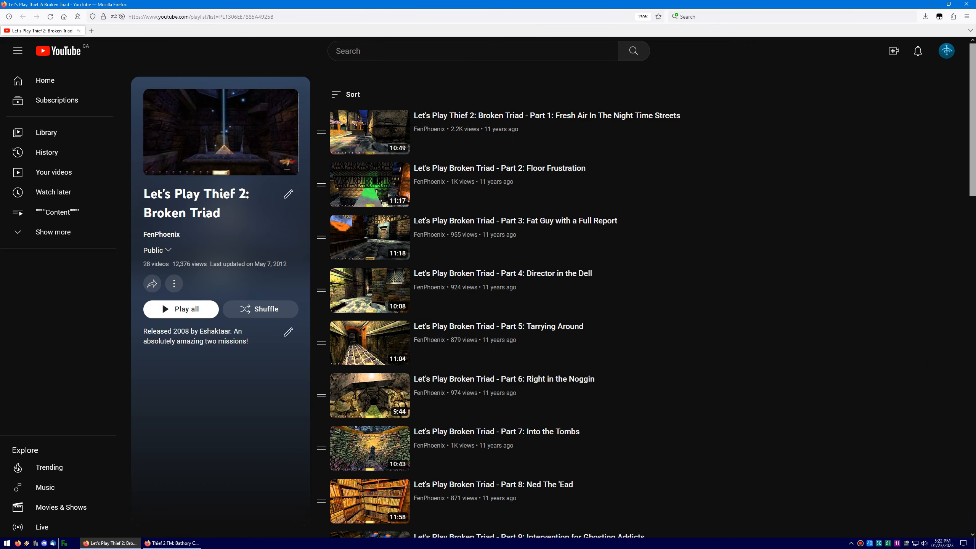
pyautogui.scroll(-3)
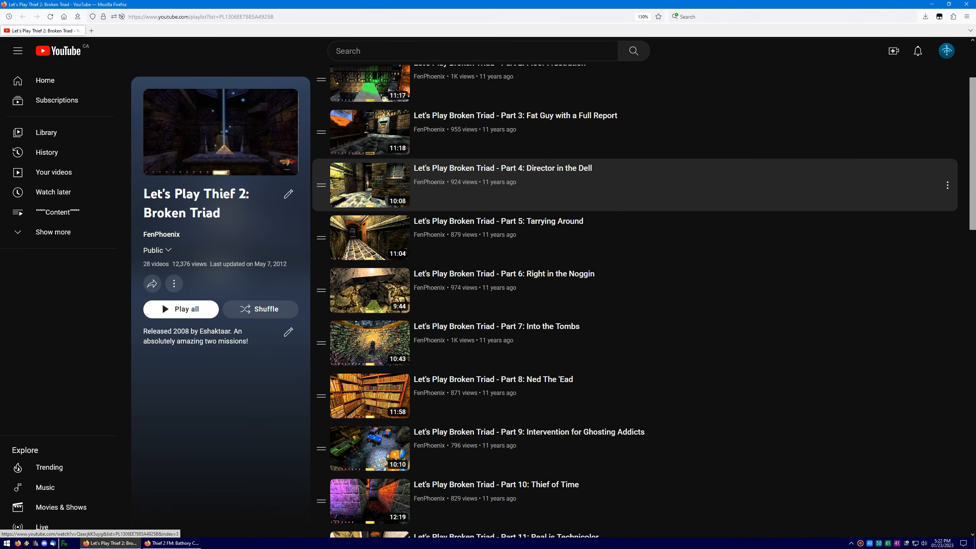
pyautogui.scroll(-3)
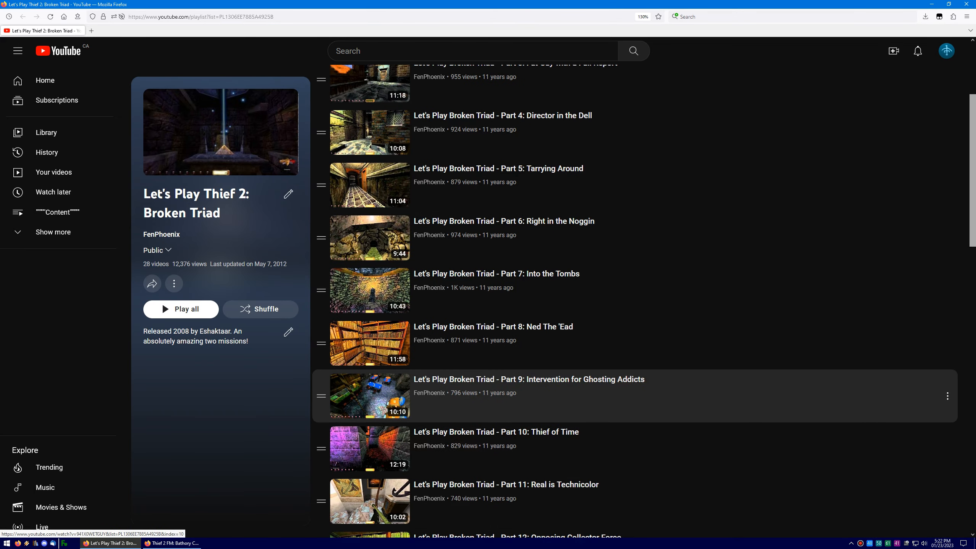
pyautogui.scroll(-3)
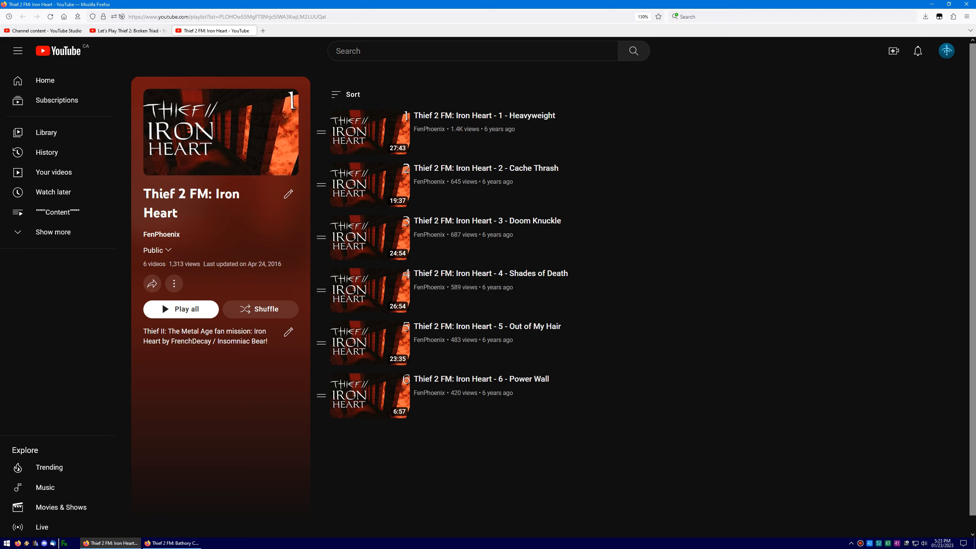
pyautogui.moveTo(485, 181)
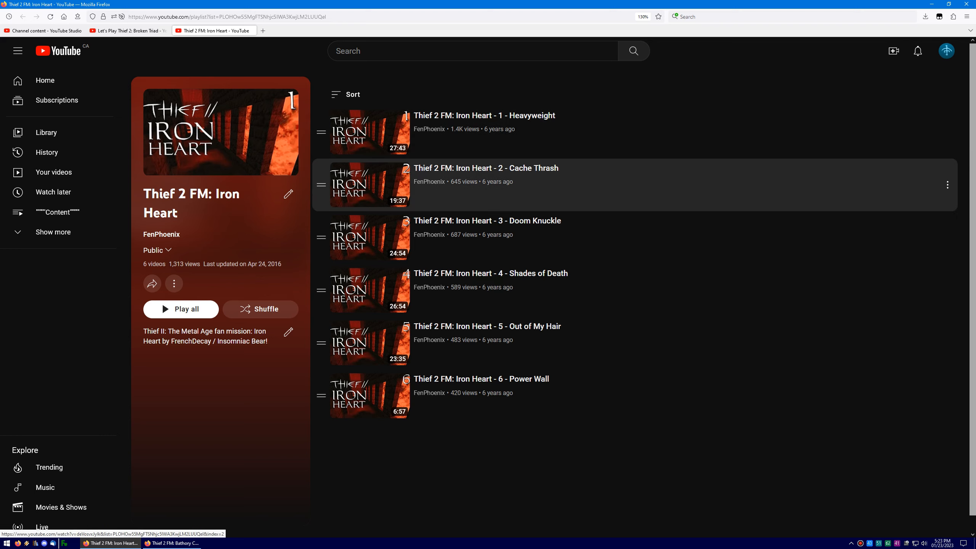